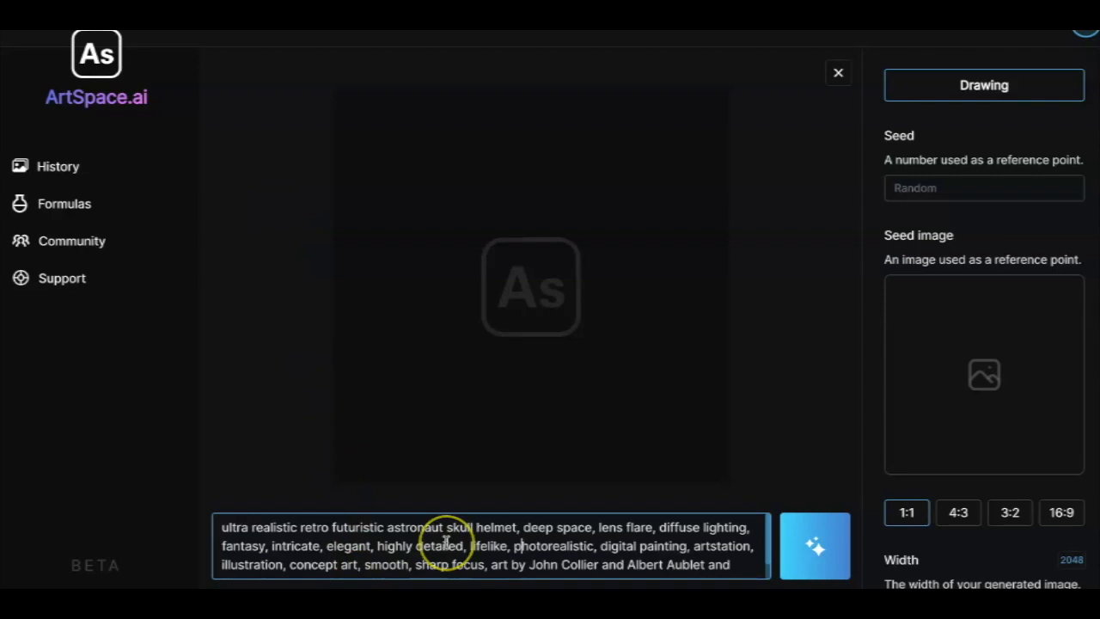
Enter the prompt 'Website banner 8K, with vegan foods, drinks for a health website [blue background].'
text(Website banner 8K, with vegan foods, drinks for a health website [blue background].)
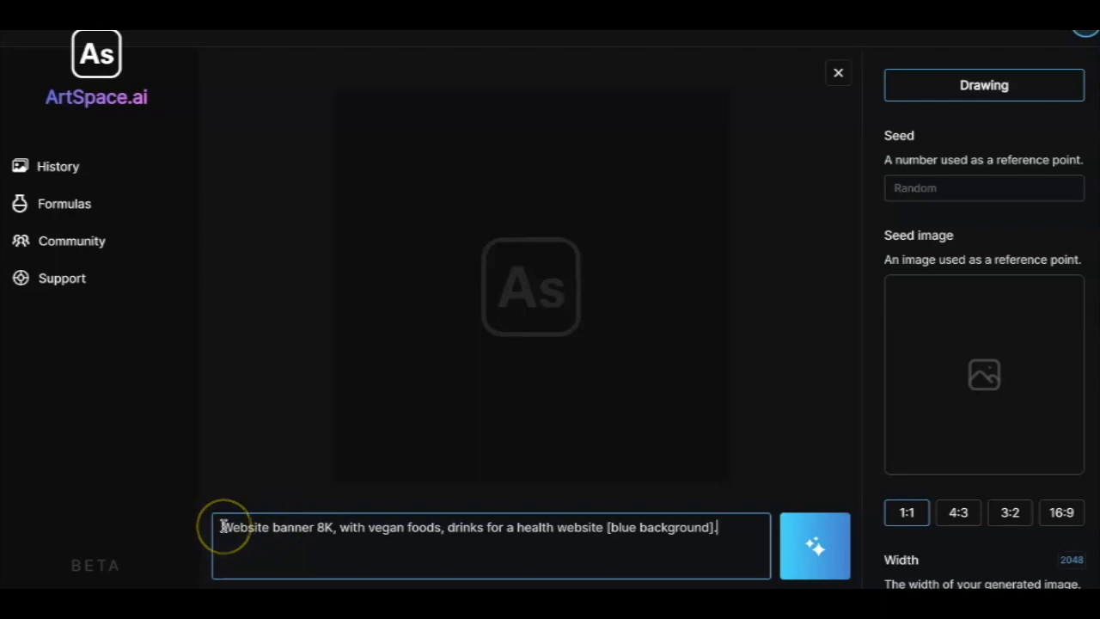
mouse_move(222, 532)
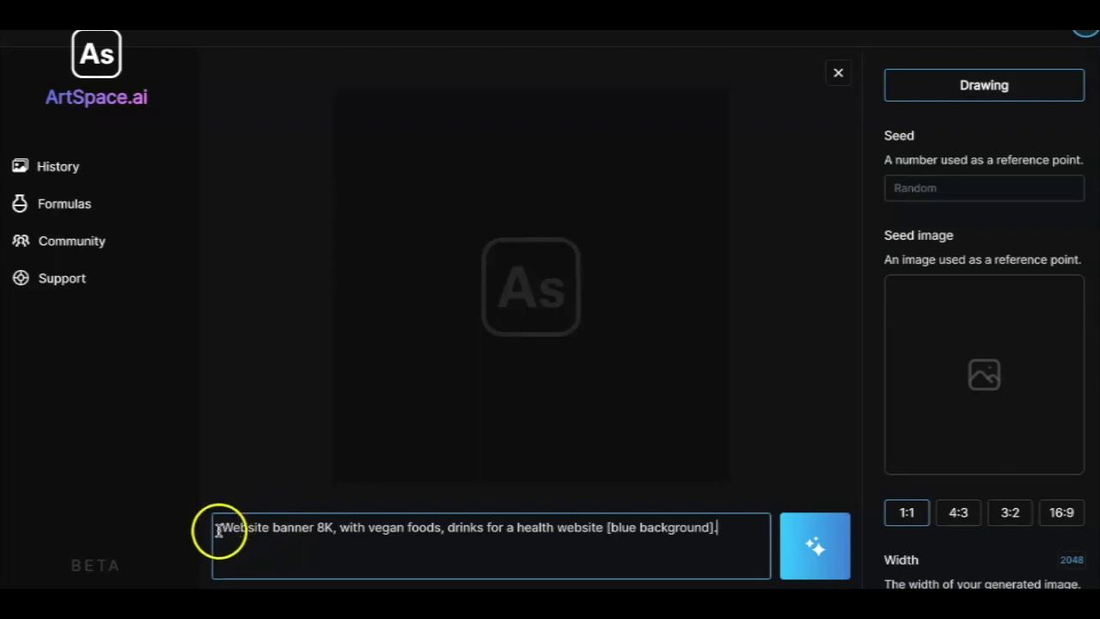
drag(220, 527, 331, 527)
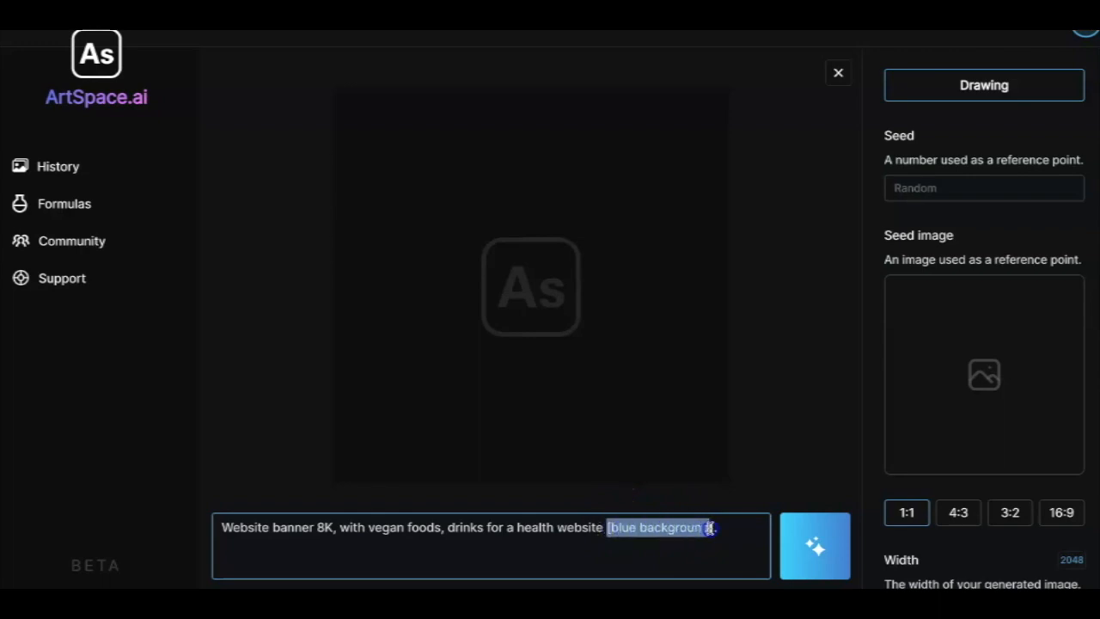
Generate a square image of citrus, salads and vegan dishes from the banner prompt
click(816, 547)
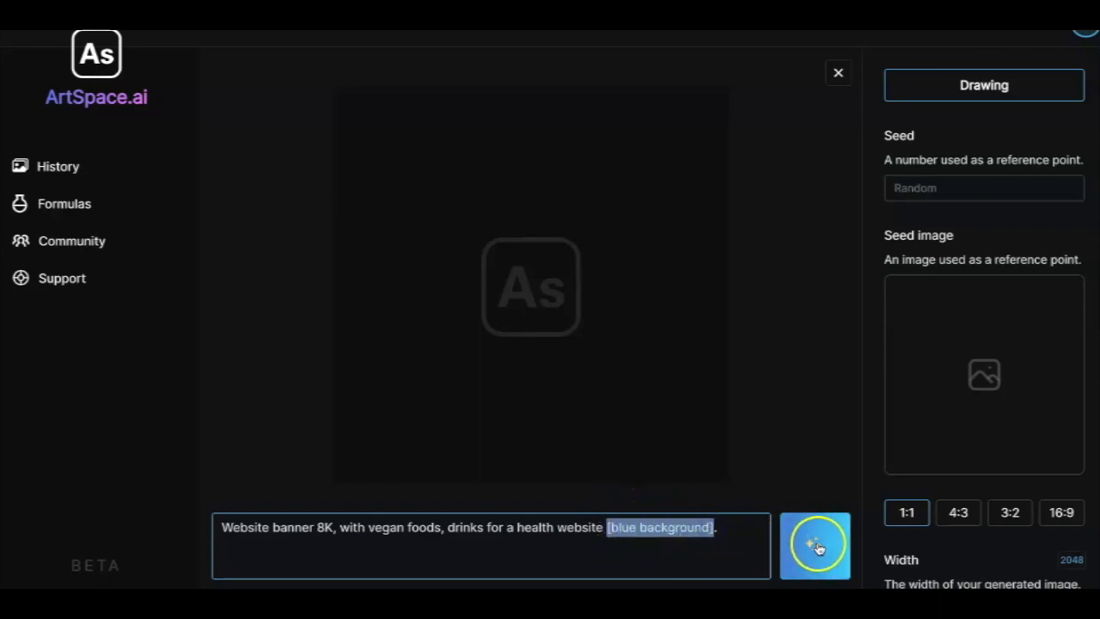
click(815, 548)
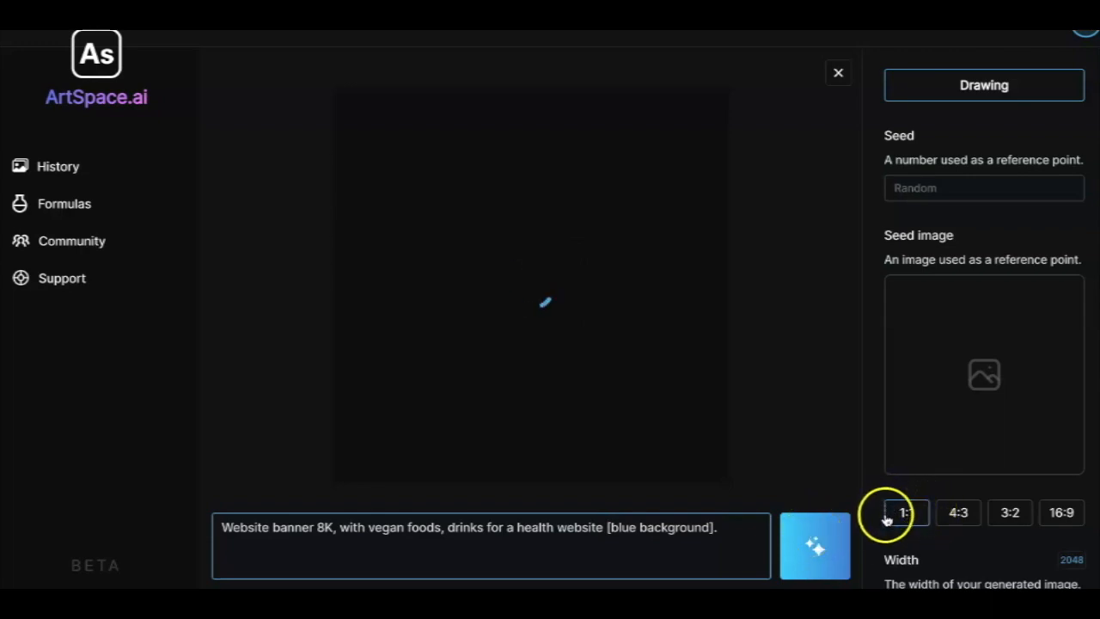
click(815, 546)
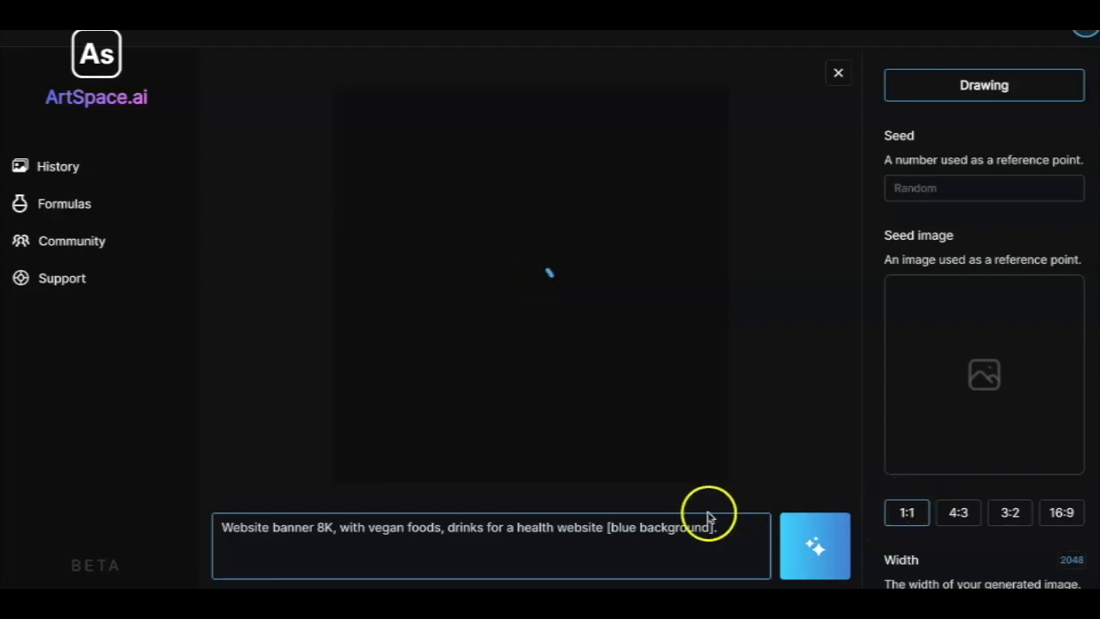
click(815, 547)
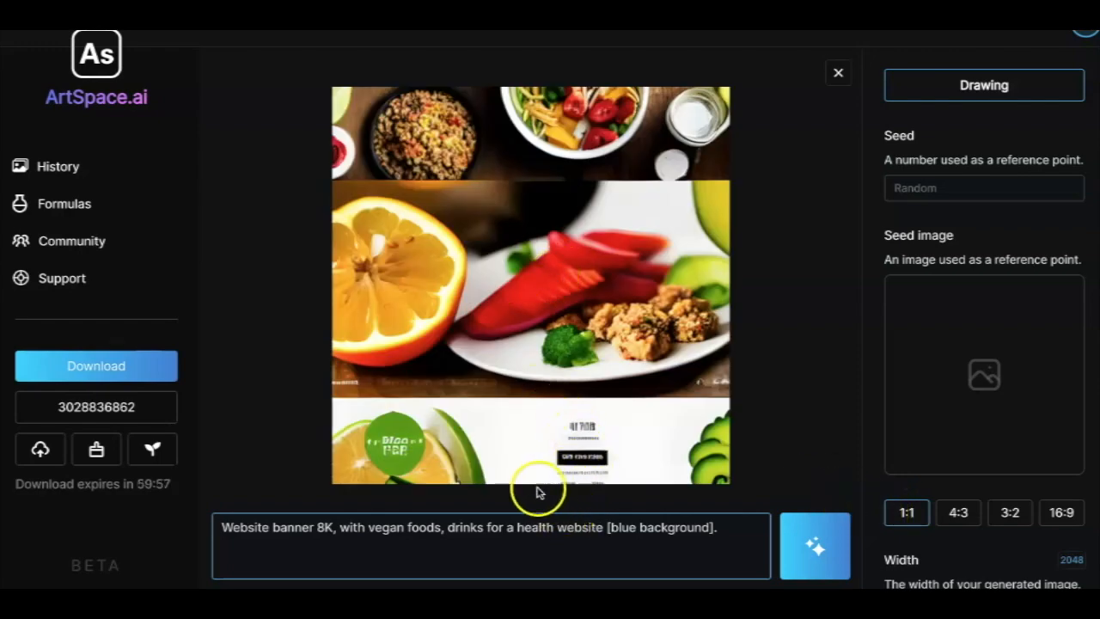
mouse_move(450, 400)
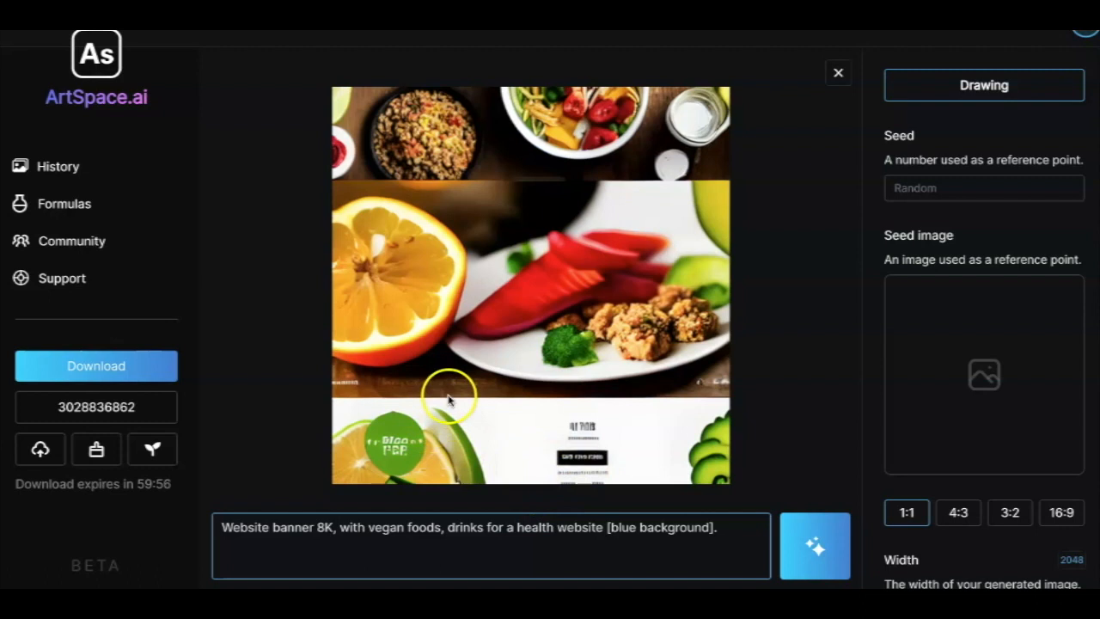
mouse_move(720, 549)
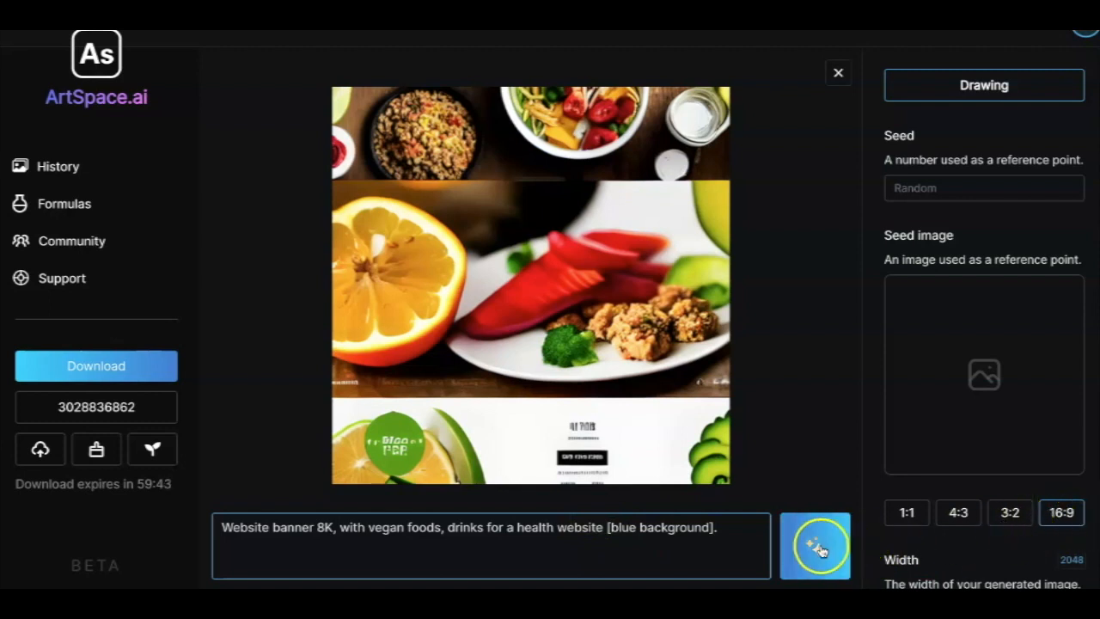
Render a 16:9 widescreen version of the vegan website banner
click(816, 546)
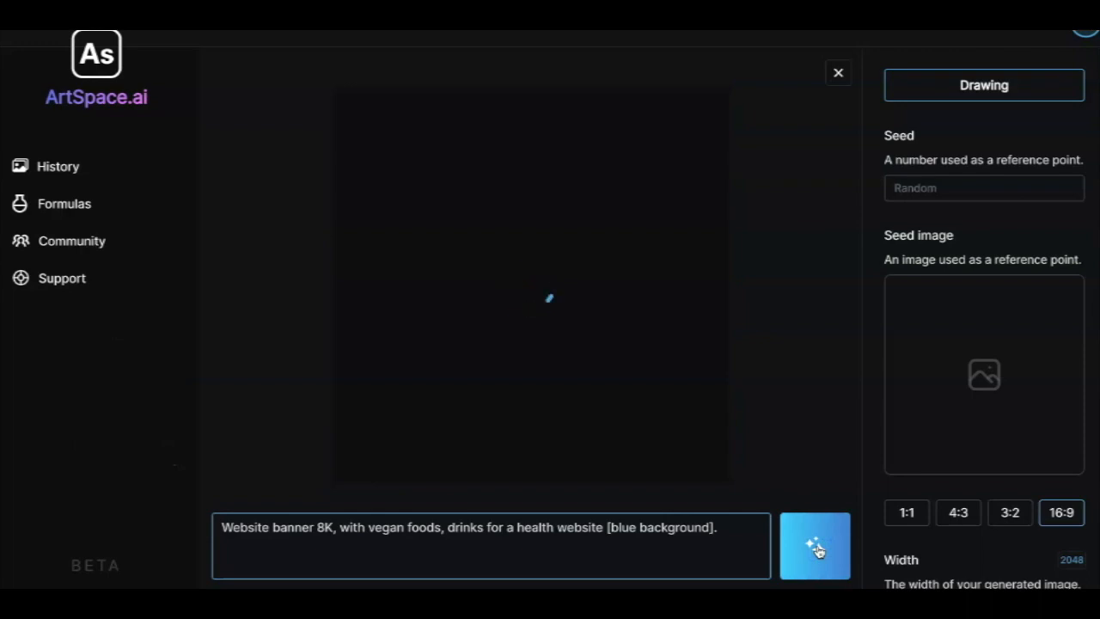
click(815, 546)
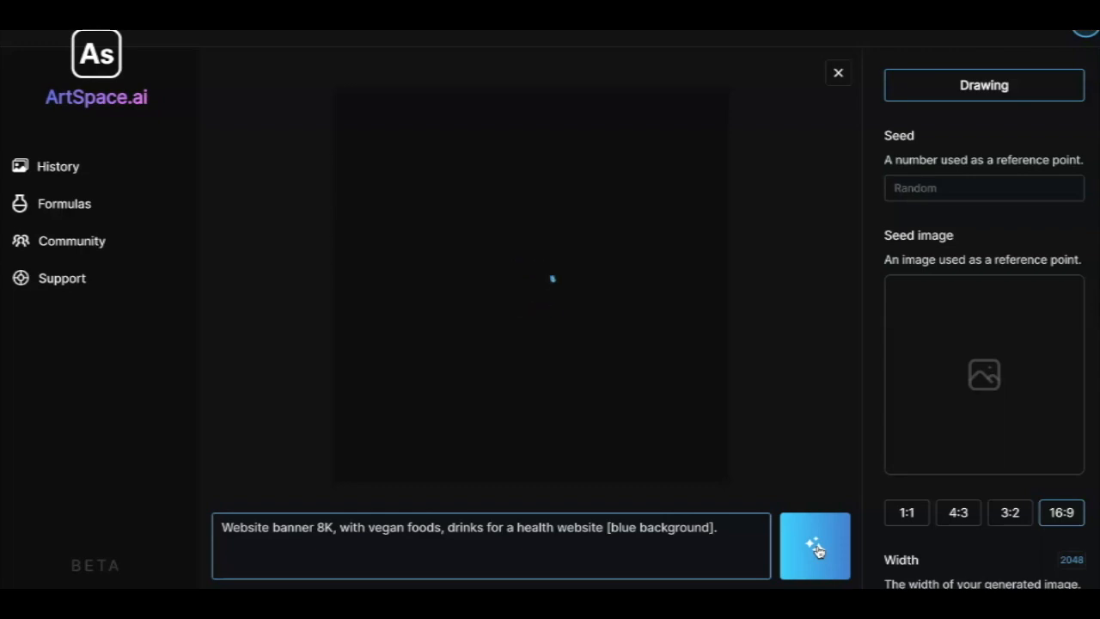
click(815, 545)
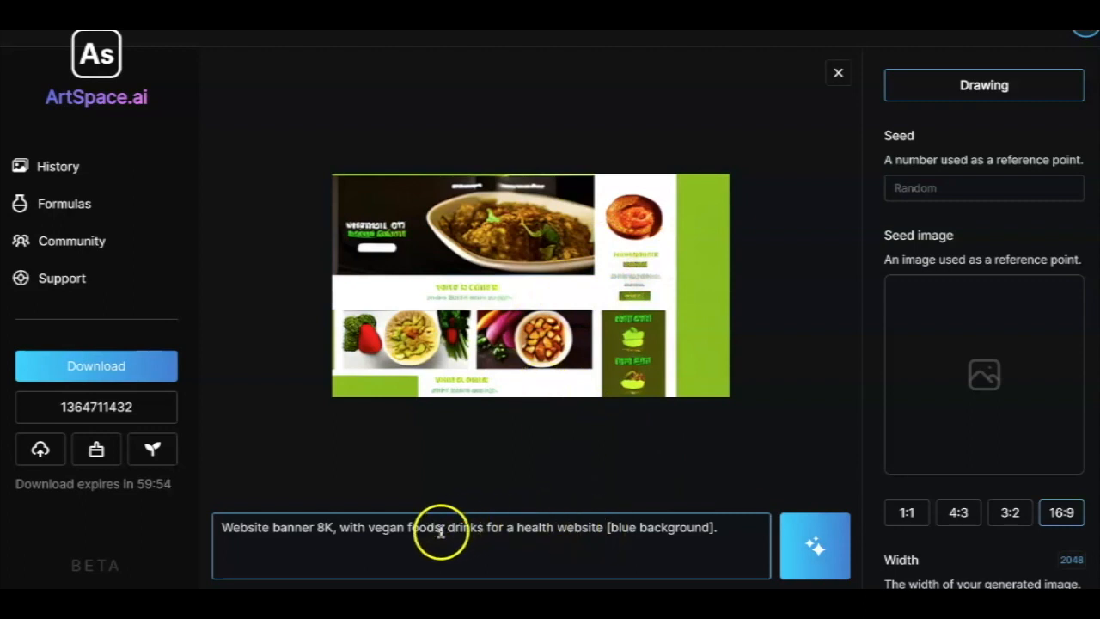
mouse_move(462, 516)
text( with)
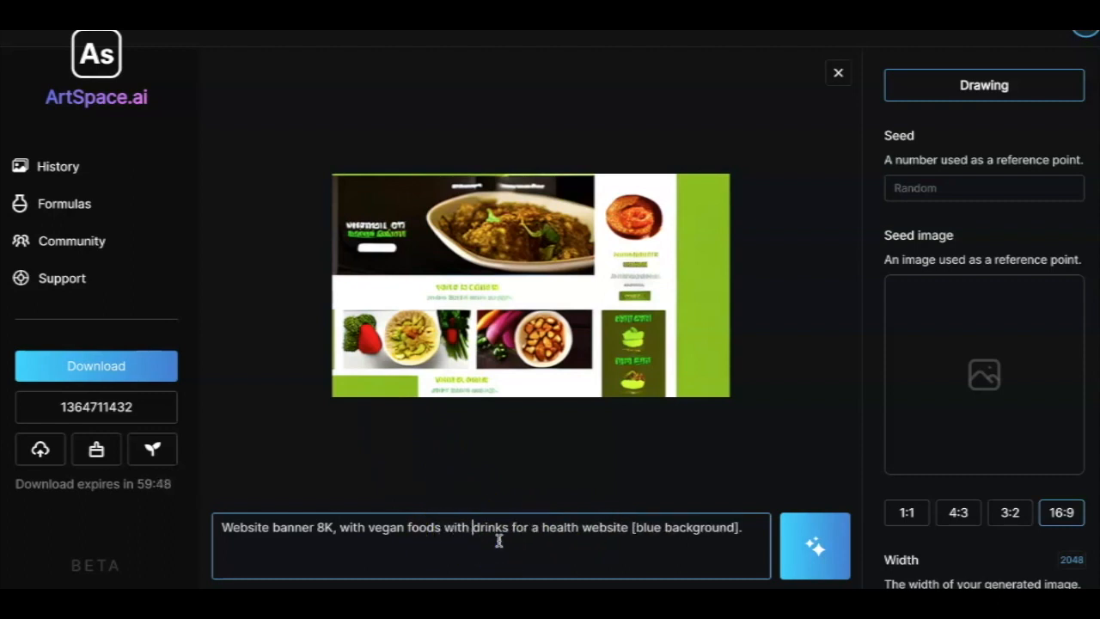
Add 'Avocado' to the prompt and generate an avocado, strawberry and red drink banner
text(Avocado and strawberry and)
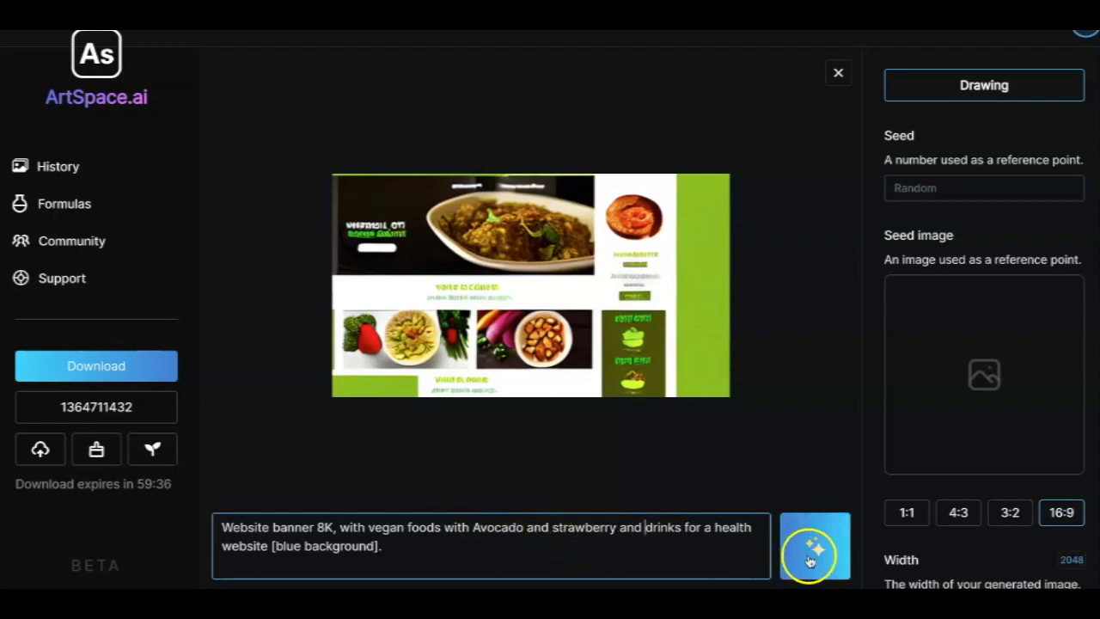
click(815, 547)
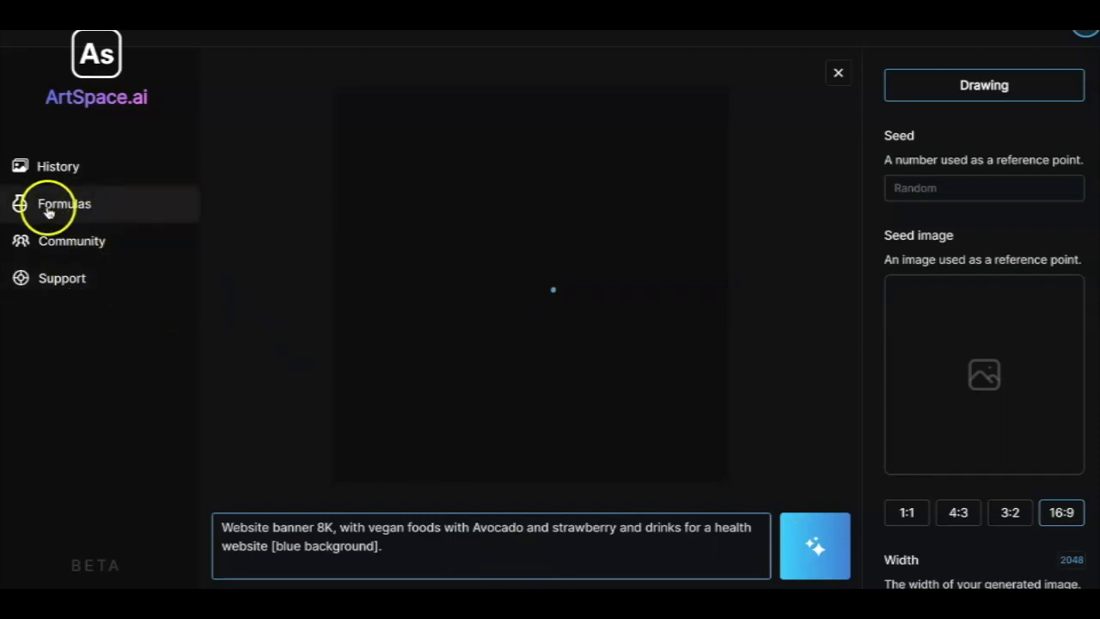
click(816, 546)
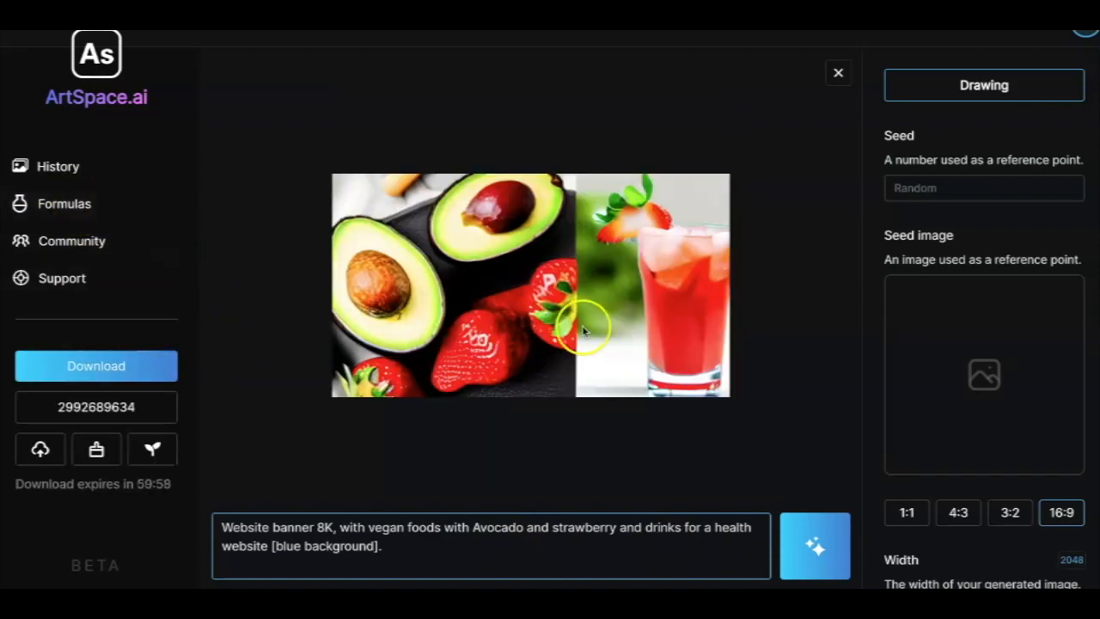
mouse_move(395, 305)
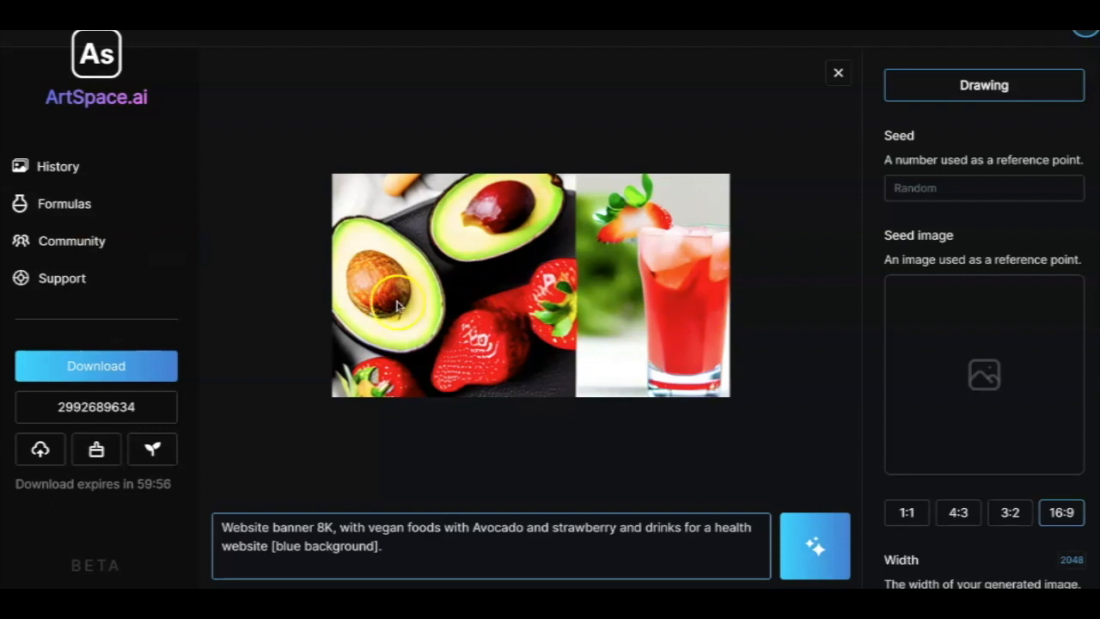
mouse_move(546, 318)
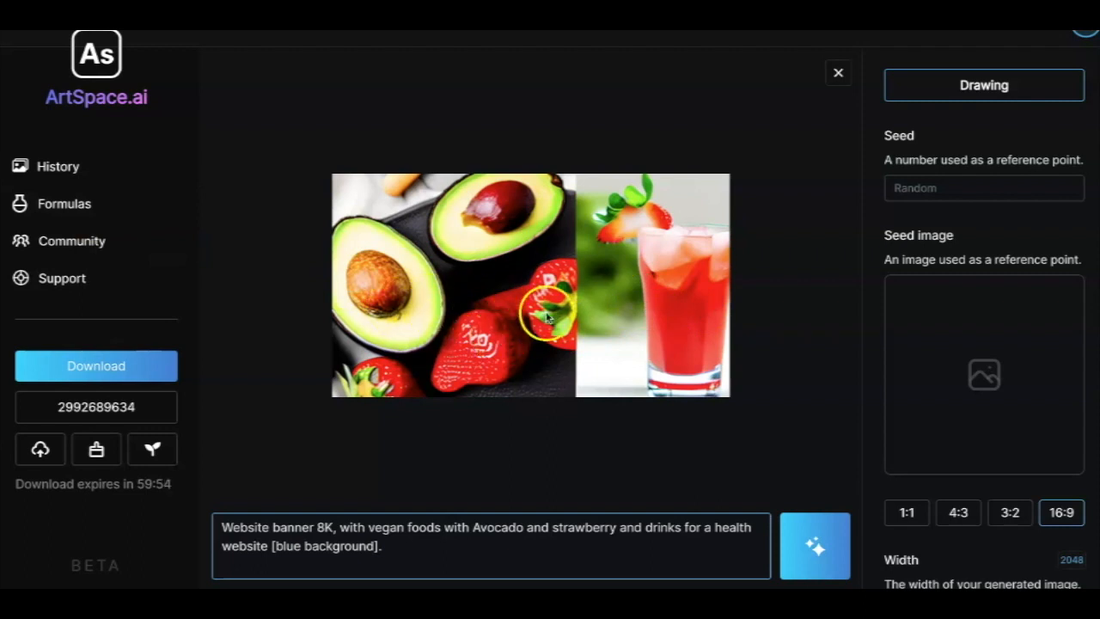
mouse_move(475, 427)
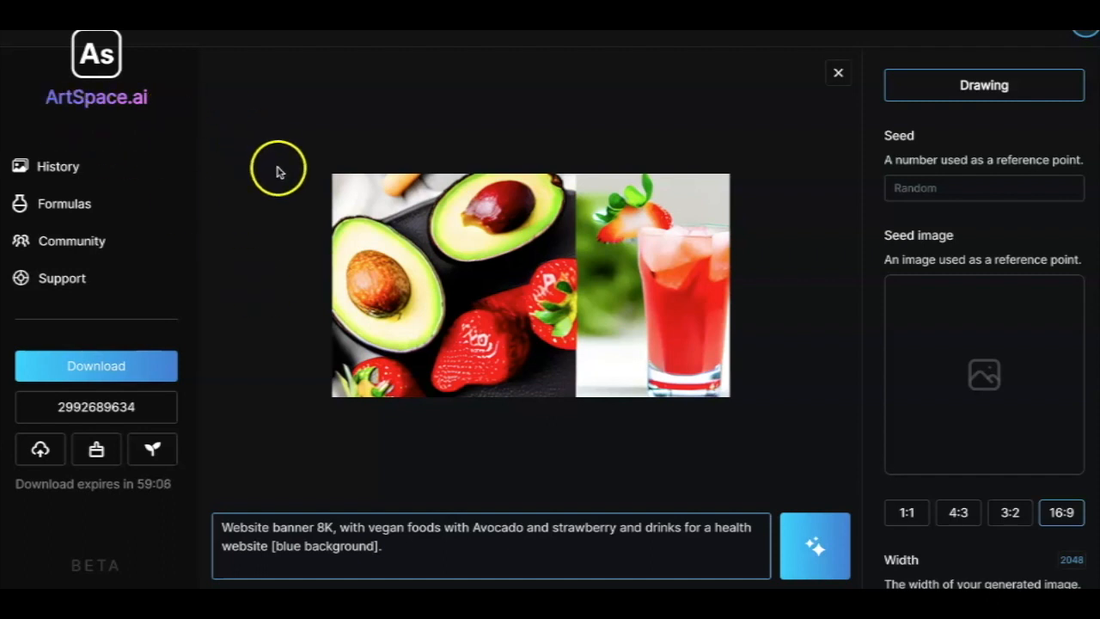
mouse_move(387, 472)
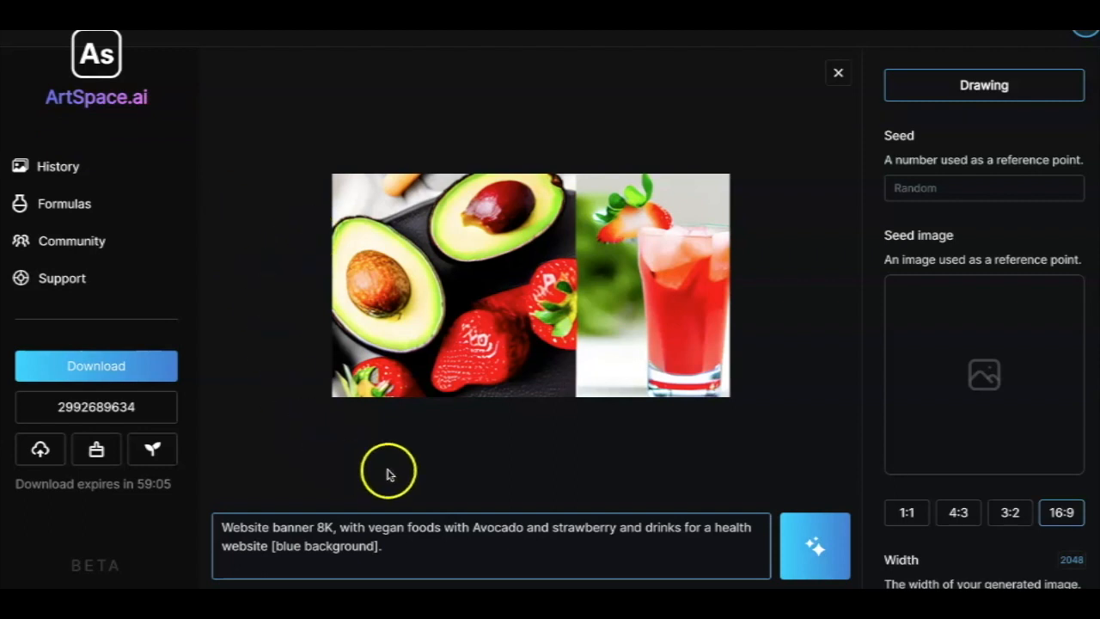
mouse_move(422, 469)
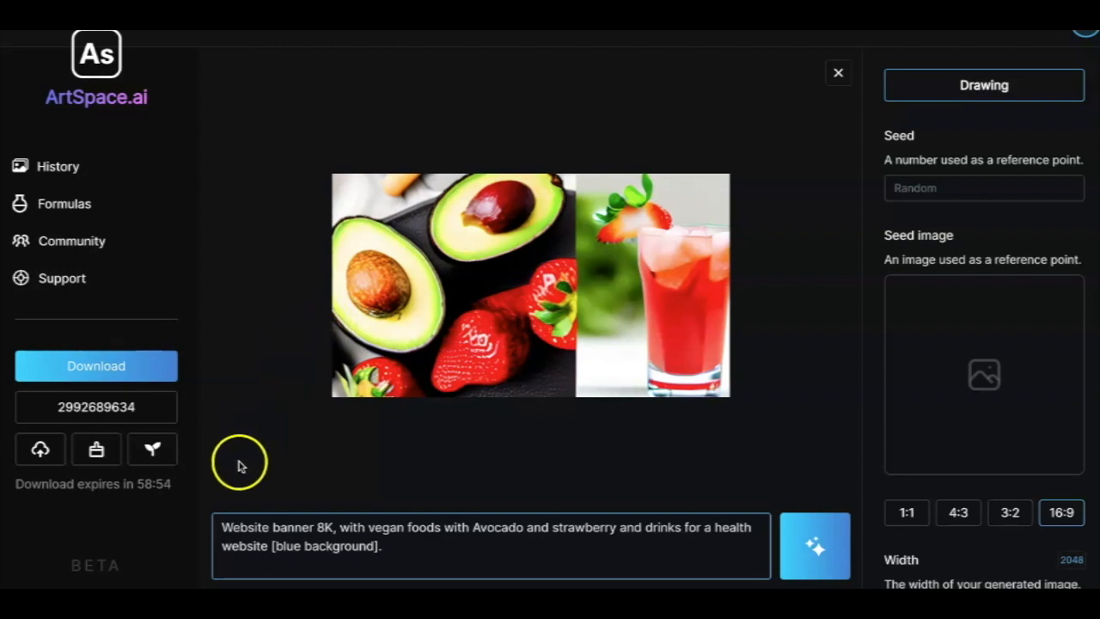
mouse_move(284, 378)
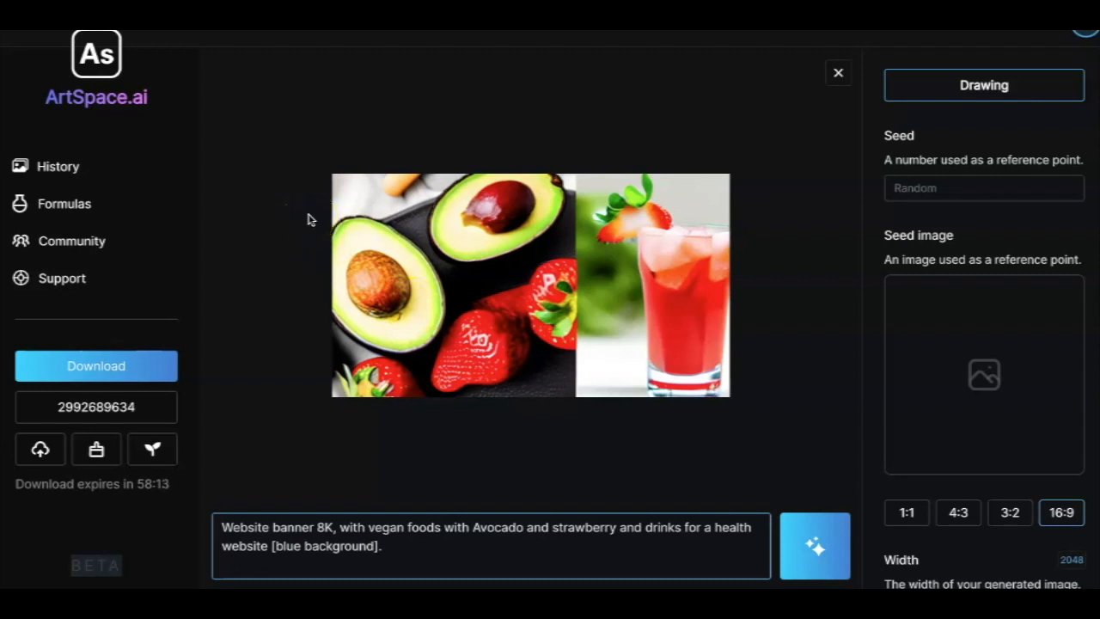
mouse_move(311, 260)
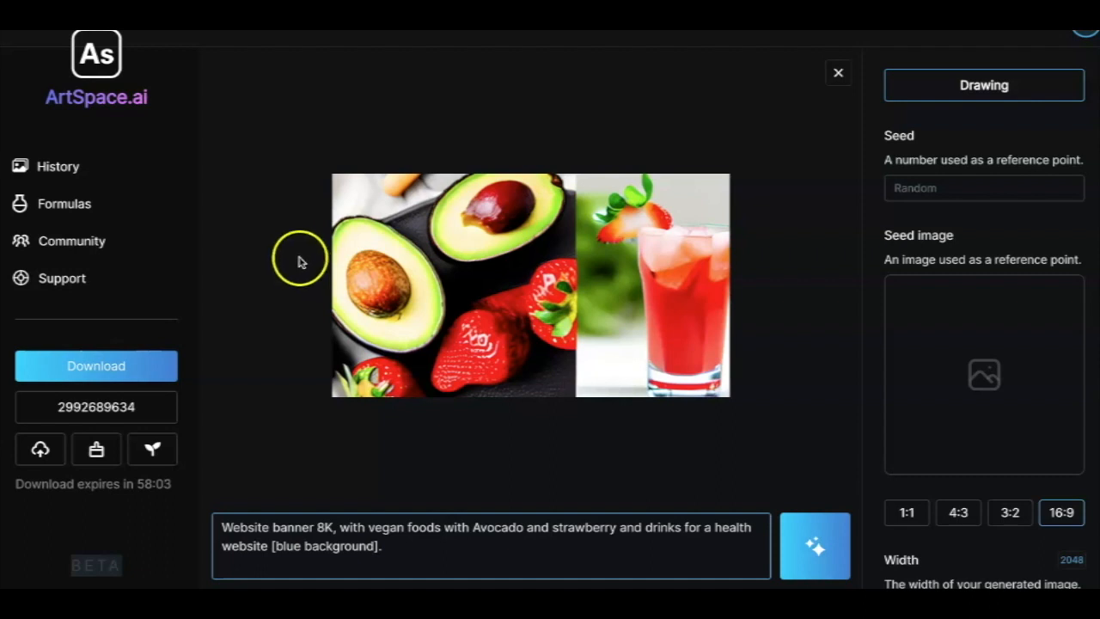
mouse_move(376, 338)
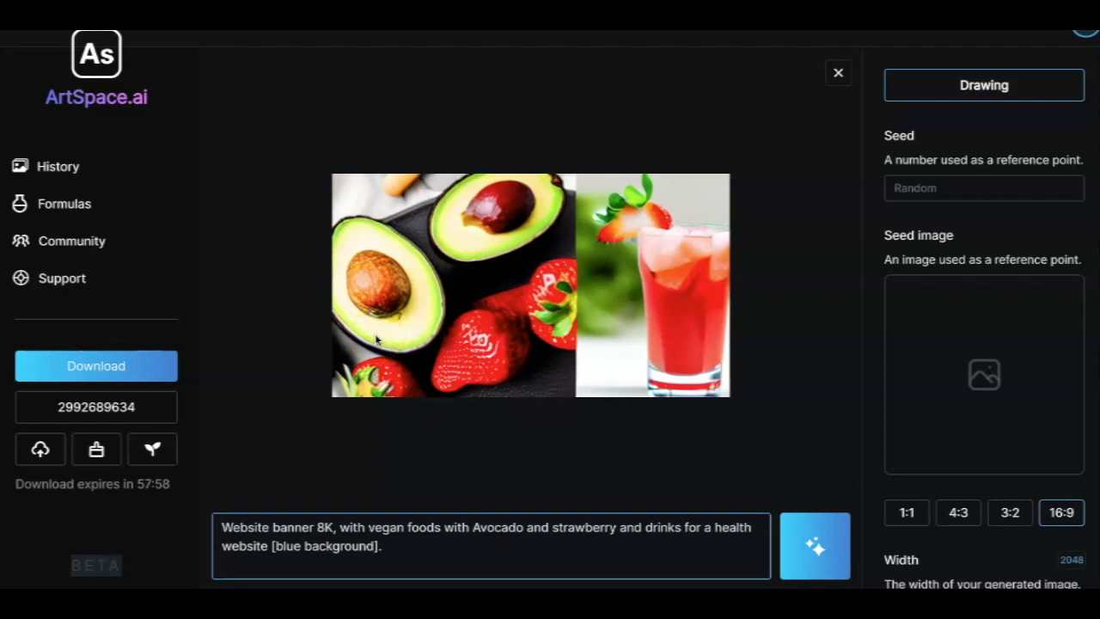
mouse_move(268, 320)
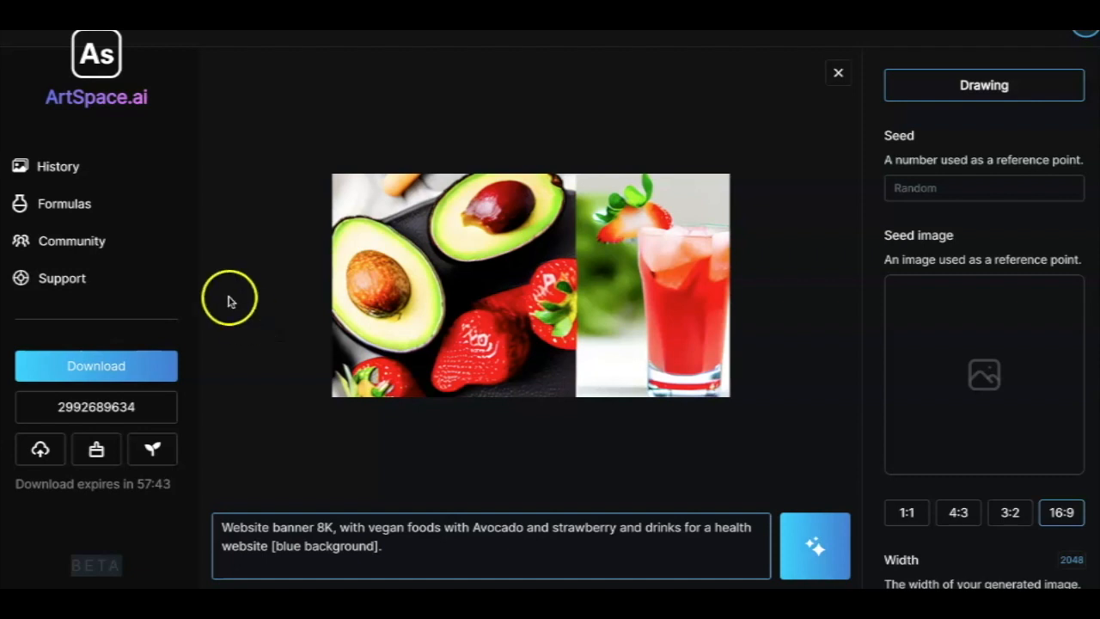
mouse_move(215, 284)
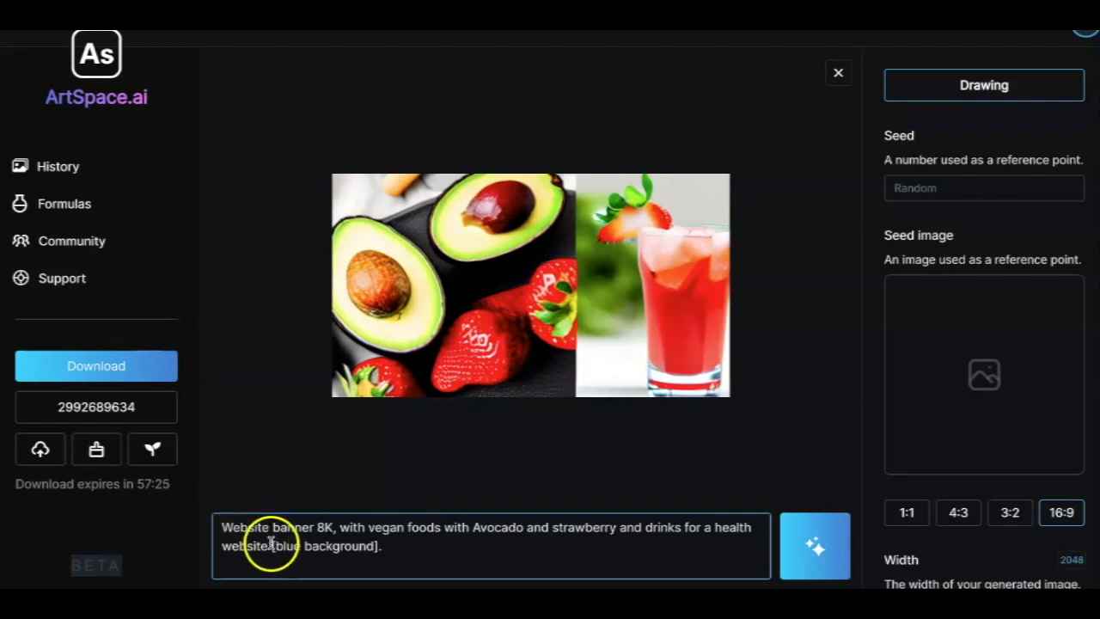
Select '[blue background]' at the end of the prompt
double_click(321, 546)
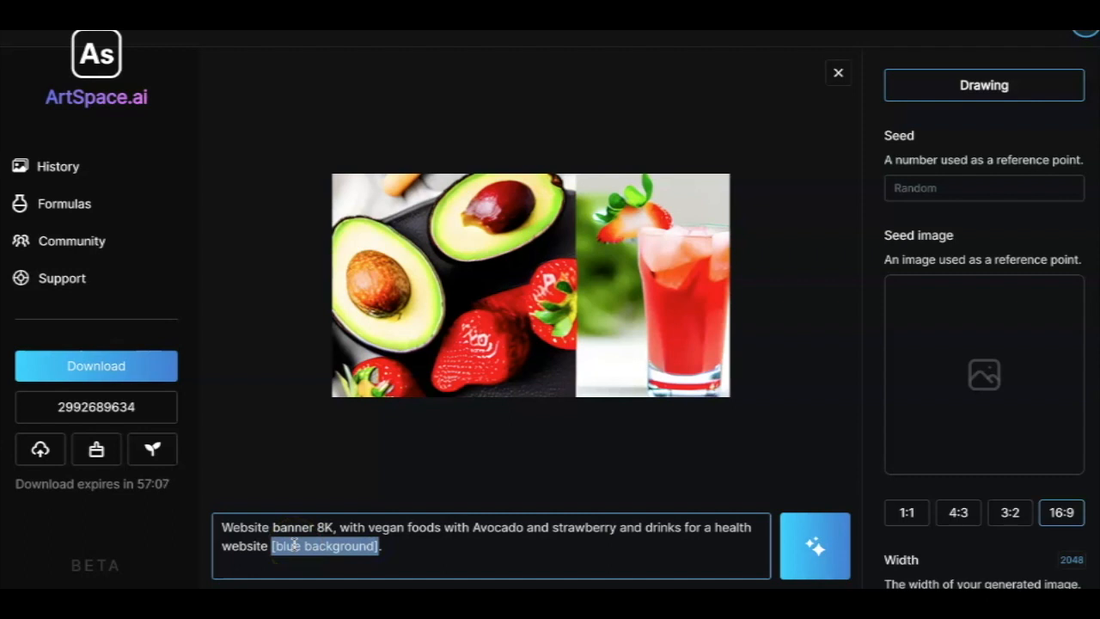
mouse_move(295, 354)
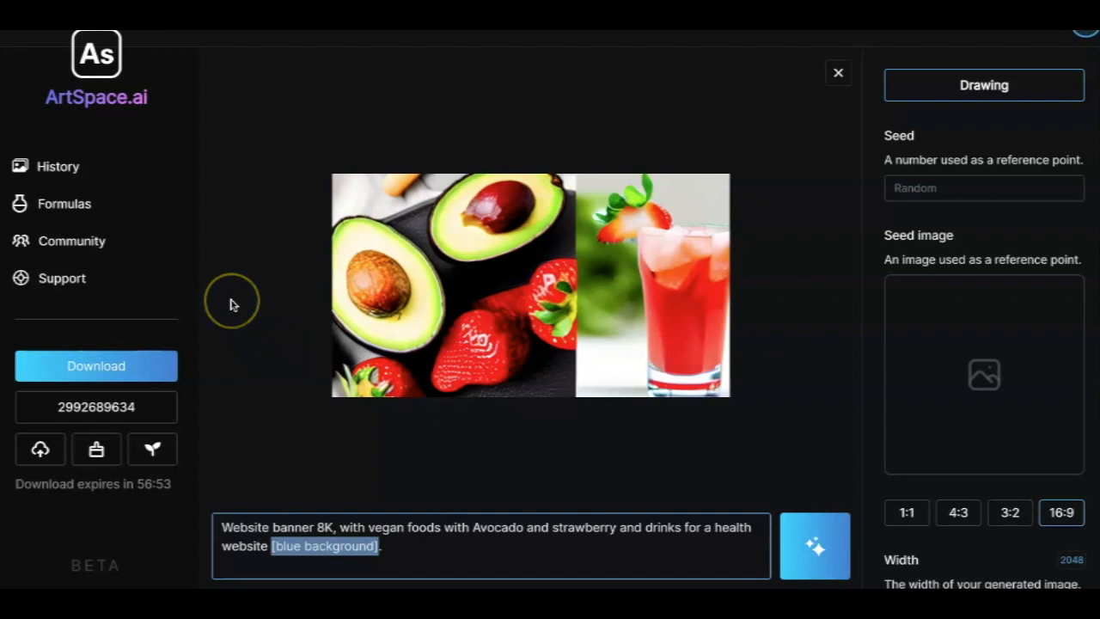
mouse_move(232, 305)
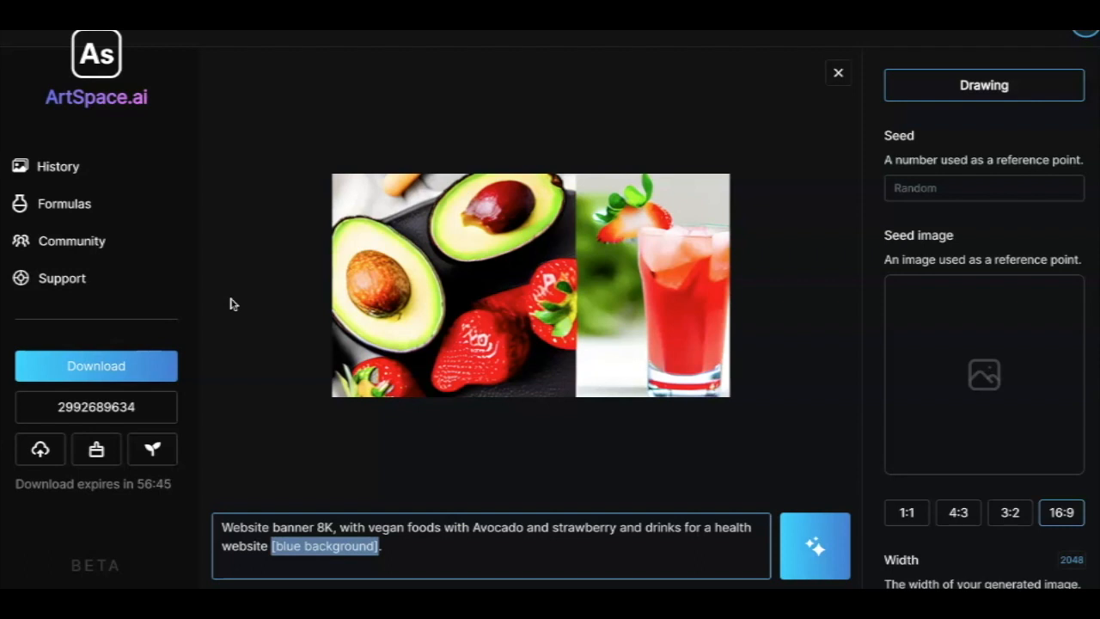
mouse_move(118, 275)
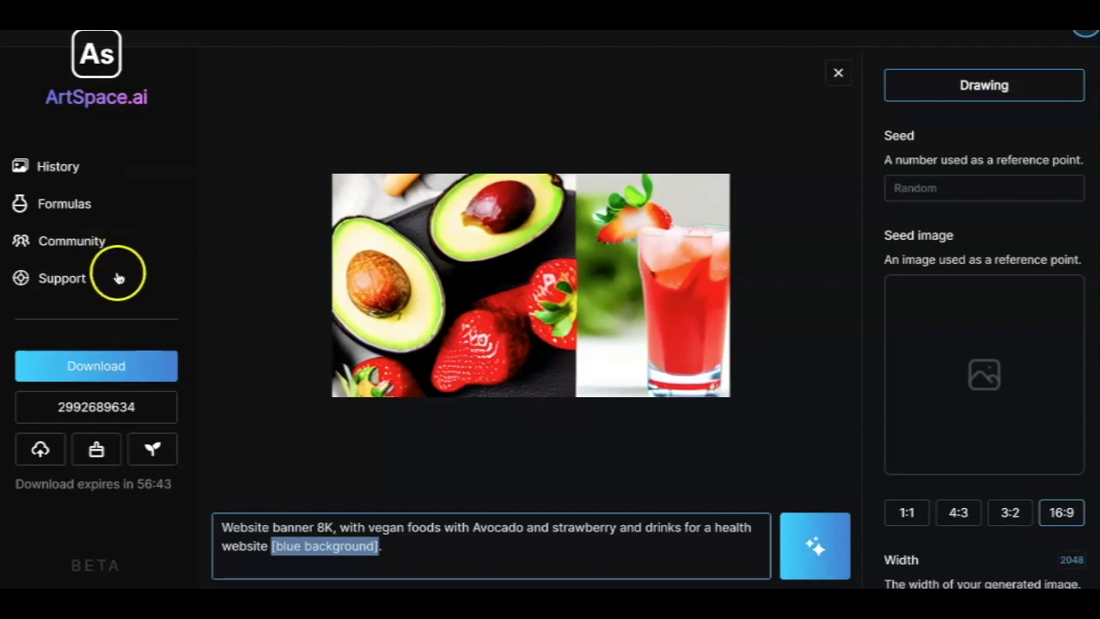
mouse_move(261, 288)
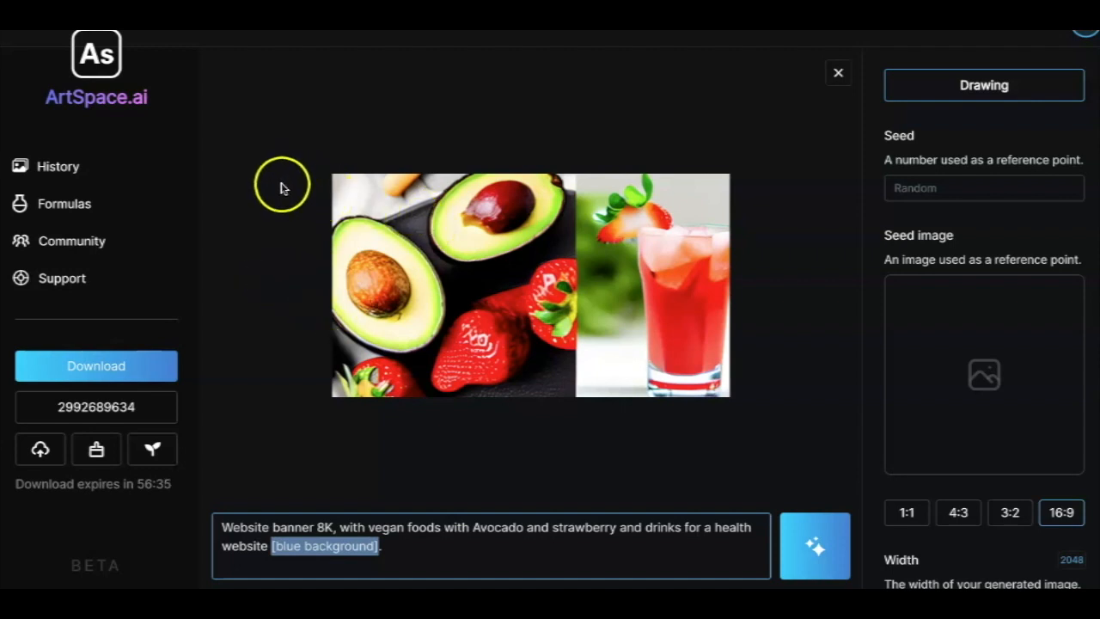
mouse_move(302, 409)
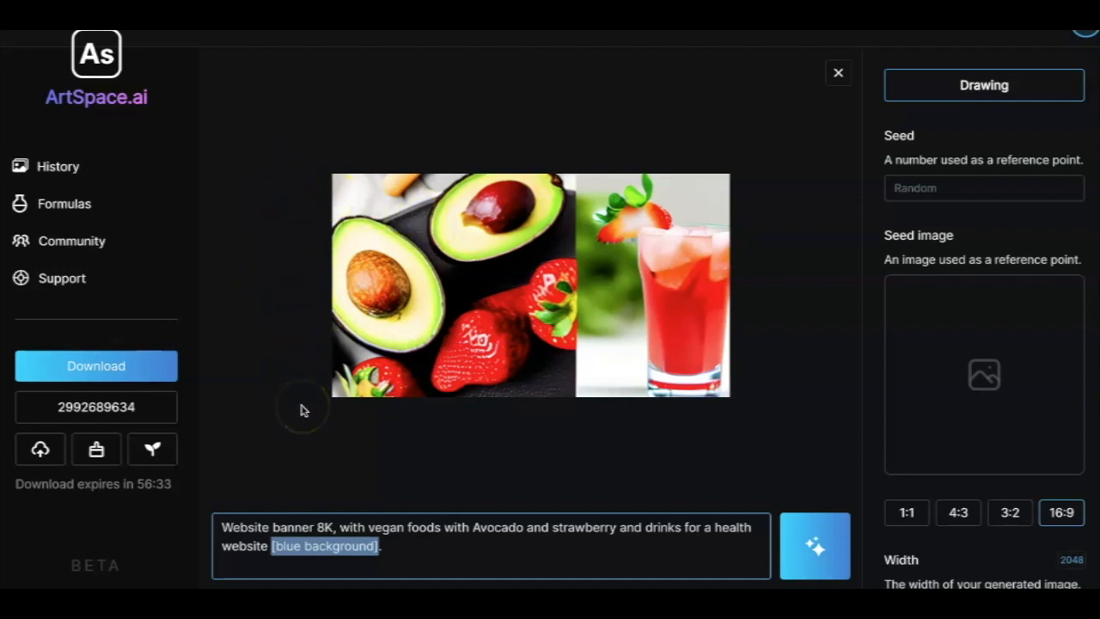